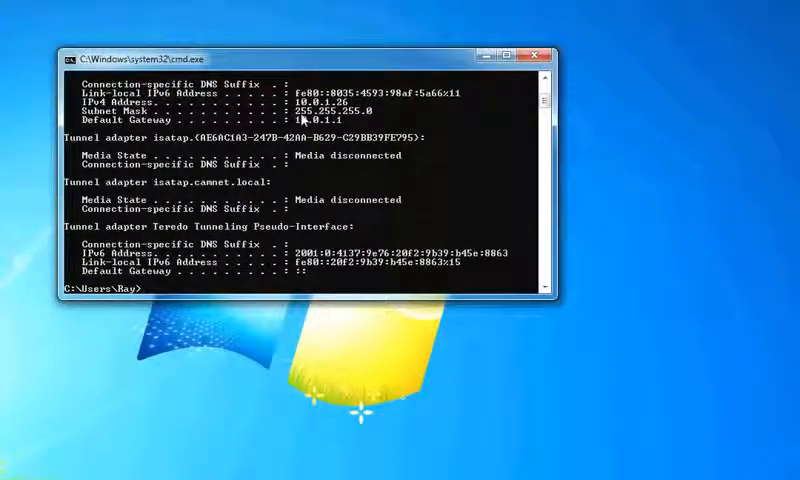
mouse_move(345, 112)
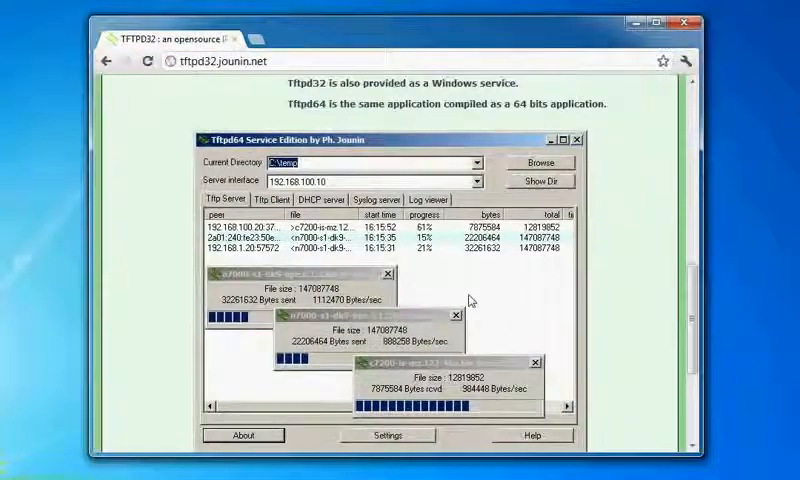
- Scroll to the Tftpd32 Description section and launch the Tftpd32 TFTP server
scroll(down, 3)
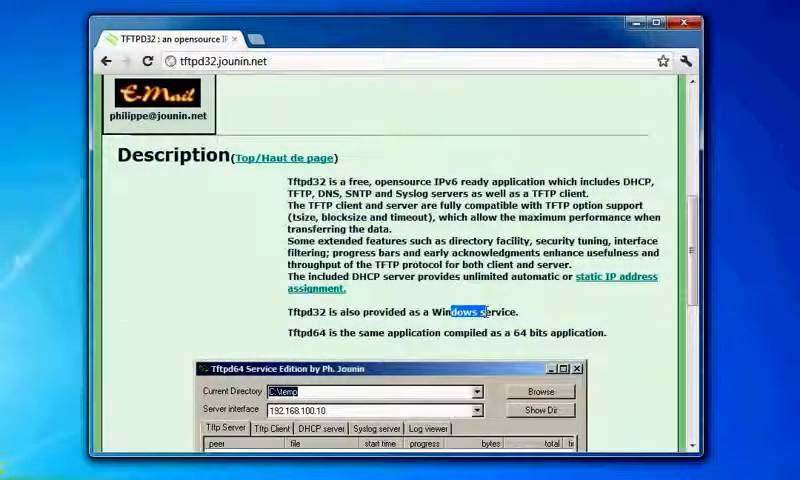
double_click(465, 333)
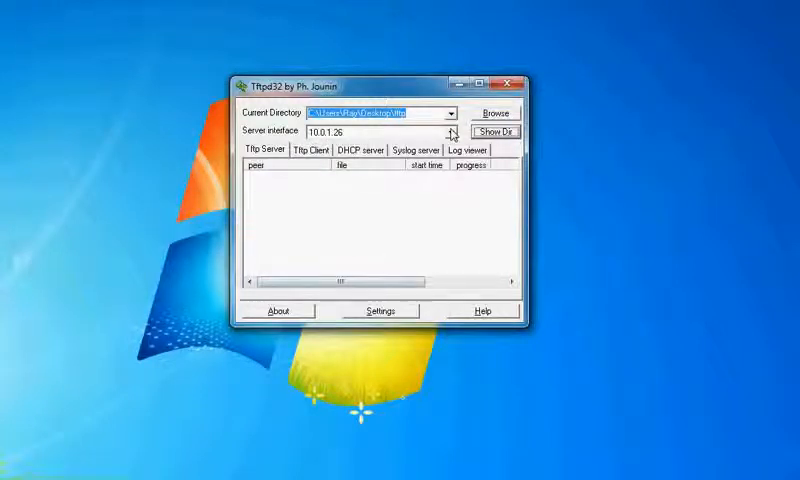
- Set Tftpd32's server interface to 10.0.1.26 and its served directory to the desktop tftp folder
click(453, 131)
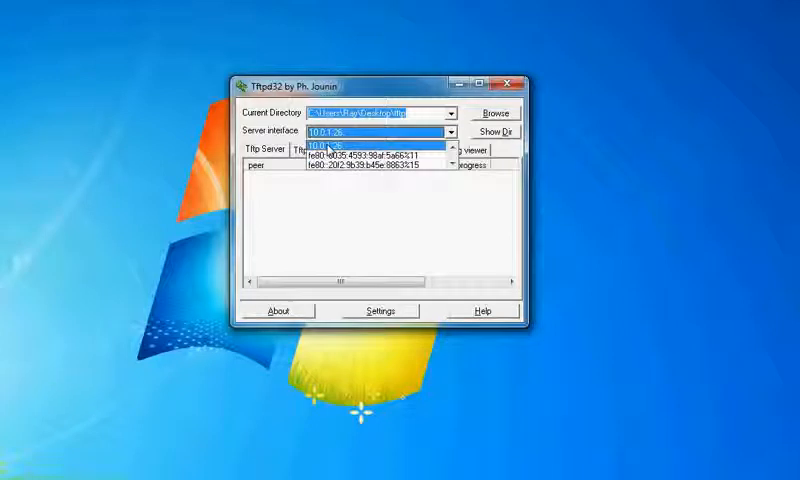
click(380, 131)
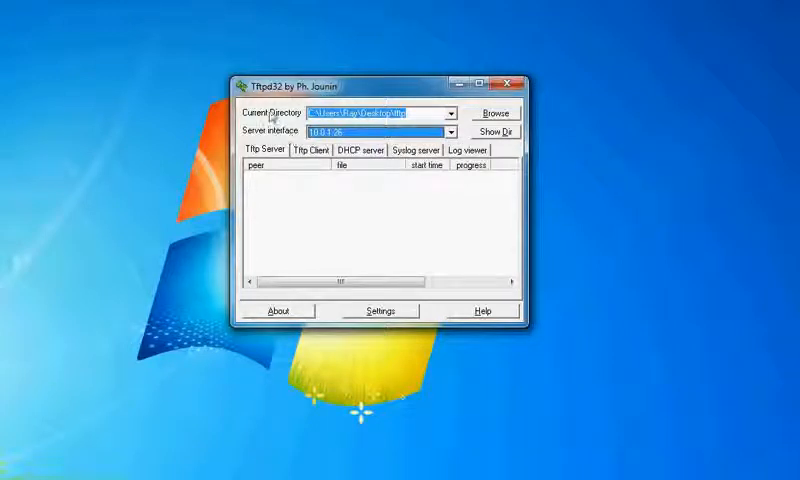
click(495, 112)
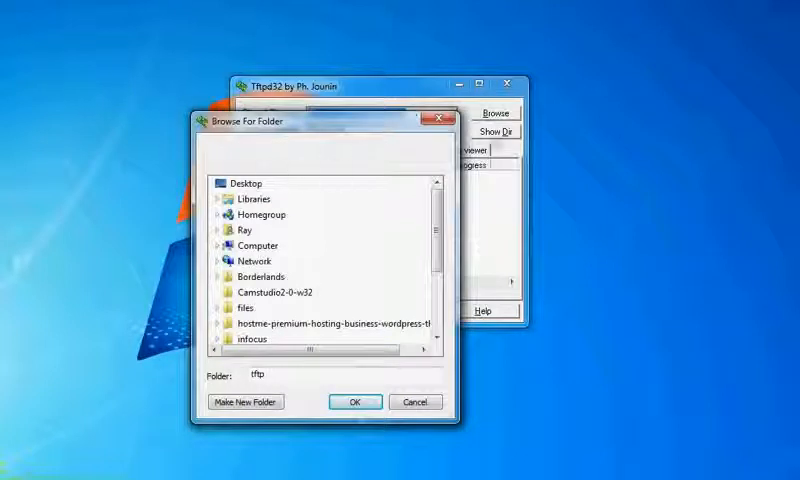
click(354, 401)
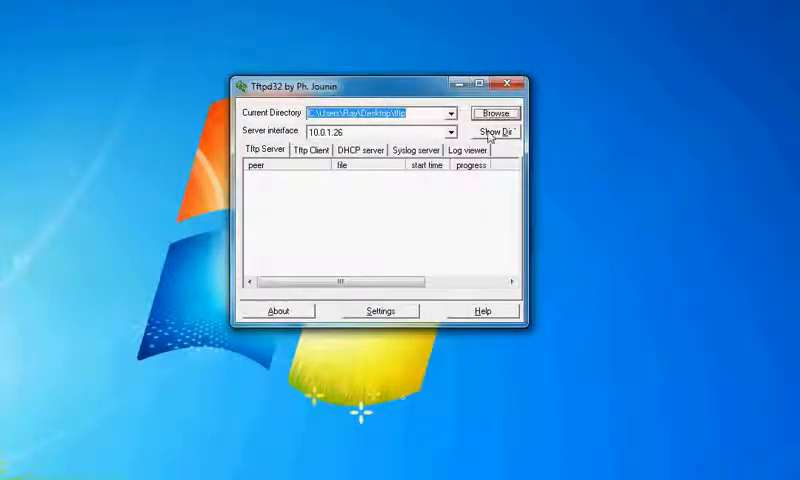
click(496, 131)
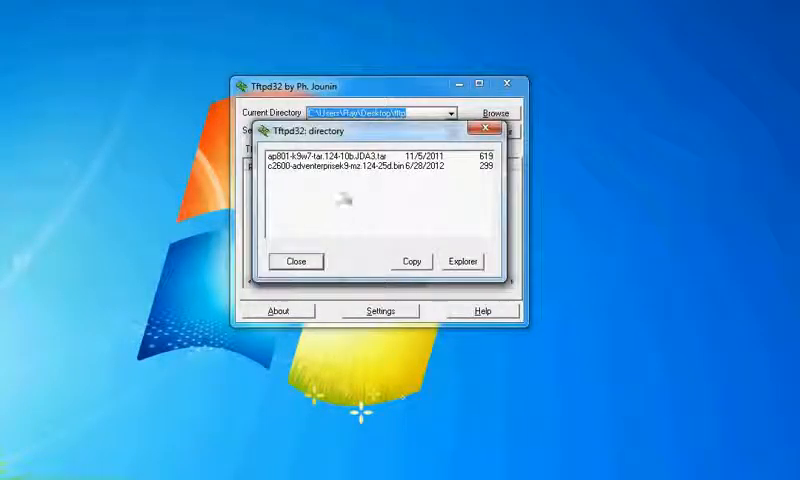
- Show Tftpd32's directory listing and select c2600-adventerprisek9-mz.124-25d.bin
click(350, 179)
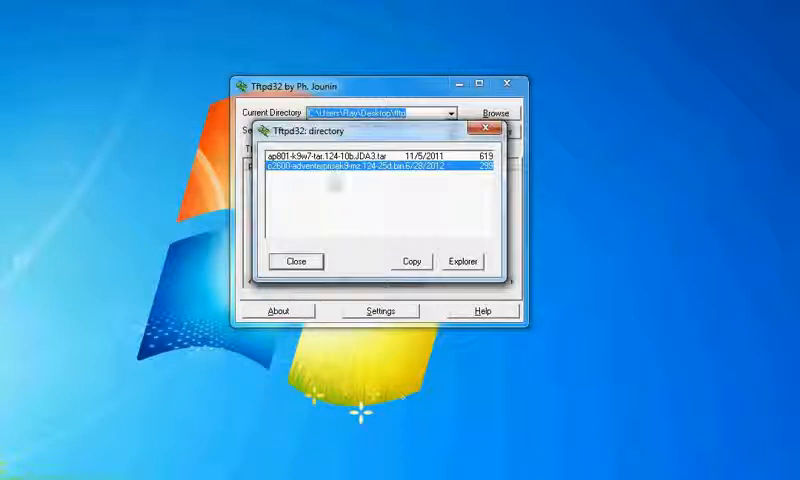
click(295, 261)
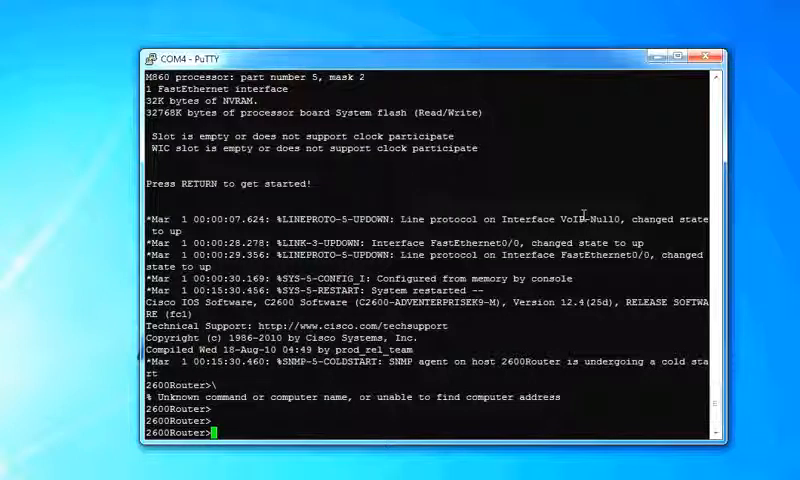
- Enter privileged mode and list router interfaces with 'show ip int brief'
text(en)
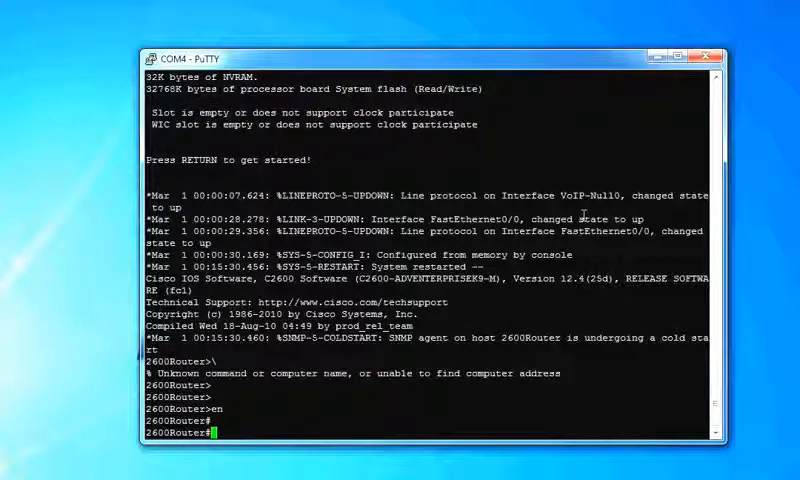
text(show ip)
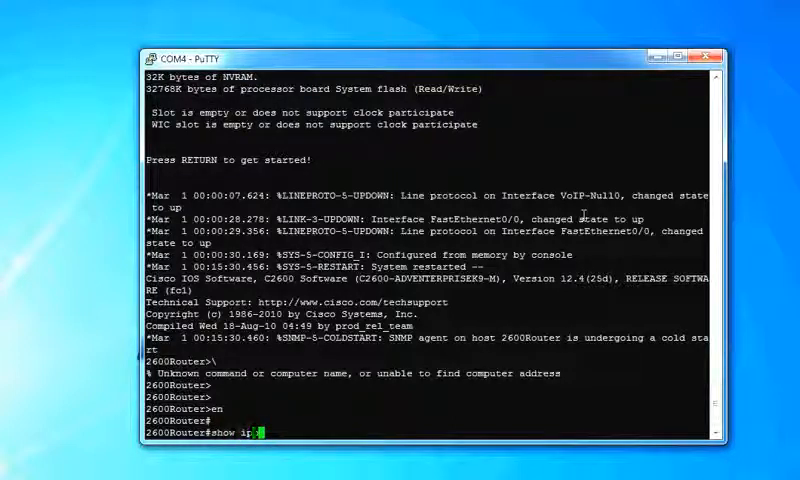
text(int brie)
text(conf t)
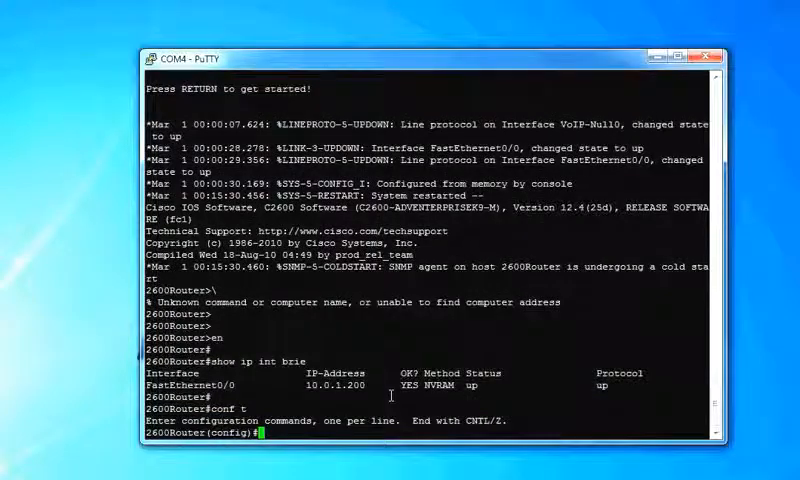
- Assign FastEthernet0/0 address 10.0.1.200 255.255.255.0 and save the configuration
text(fa)
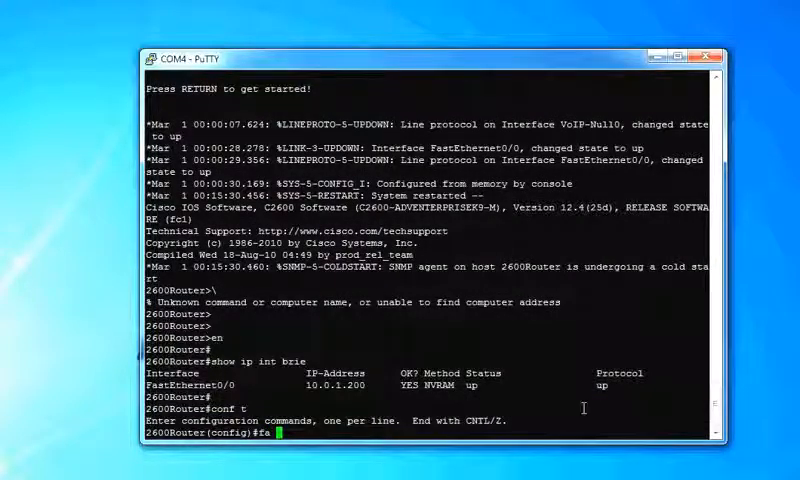
text(0/0)
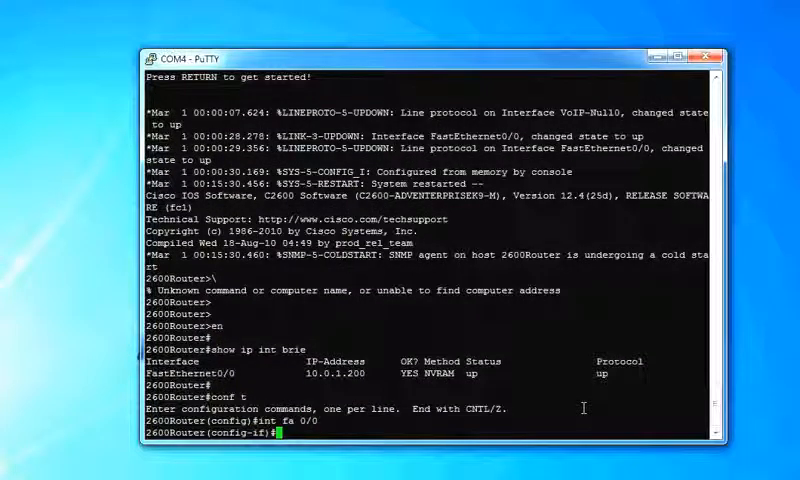
text(ip address)
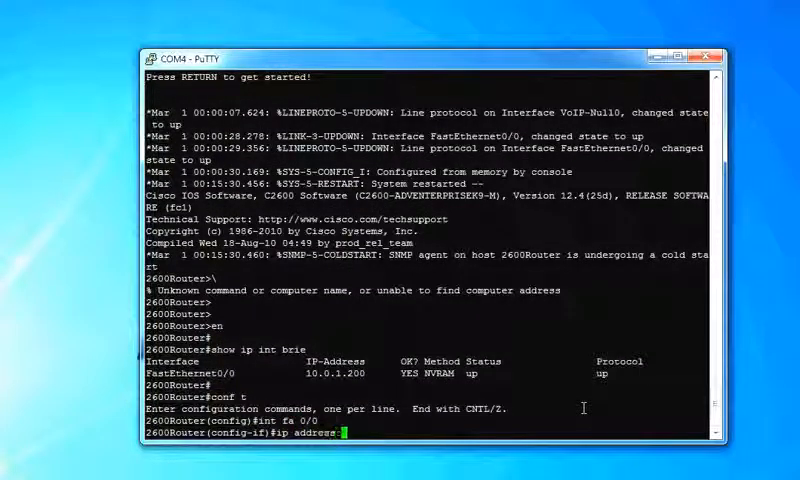
text(1010.1.200)
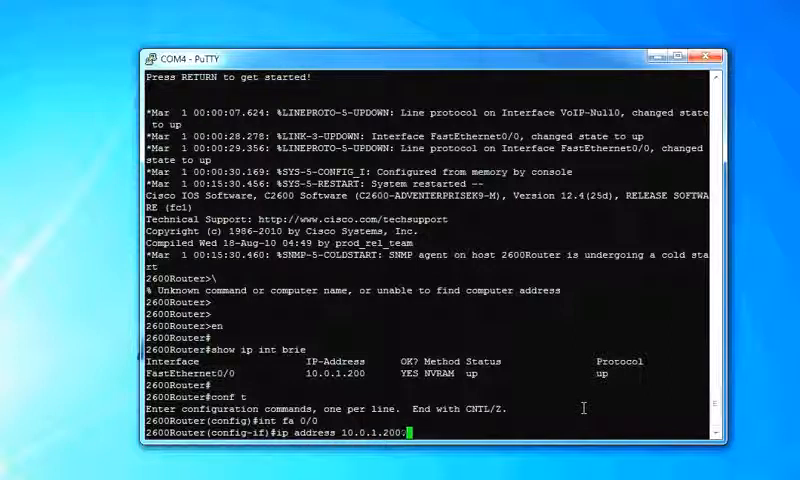
text(.20)
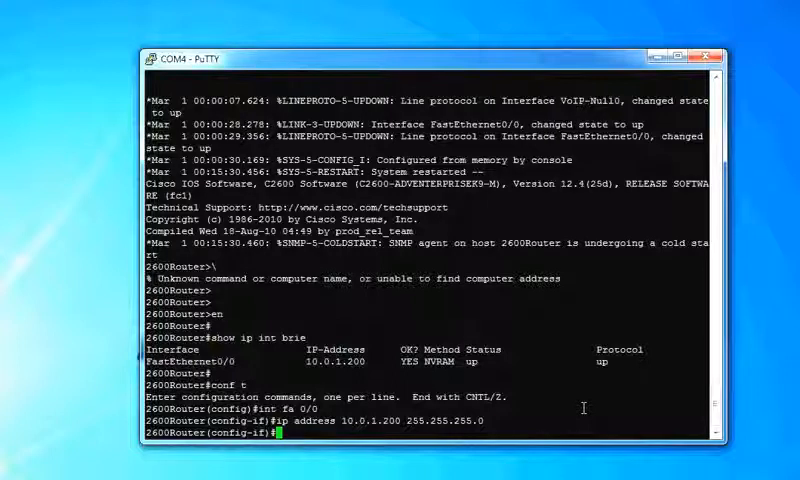
text(end)
text(wr)
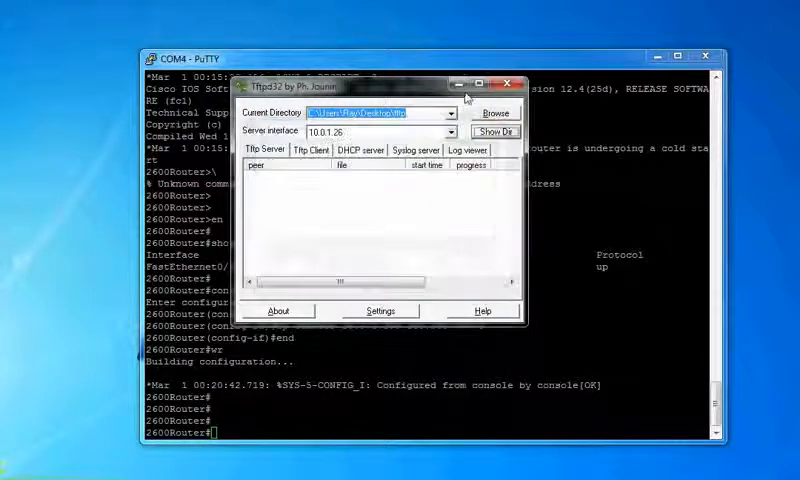
- Confirm Tftpd32 is serving on 10.0.1.26 and minimize it to return to PuTTY
click(508, 82)
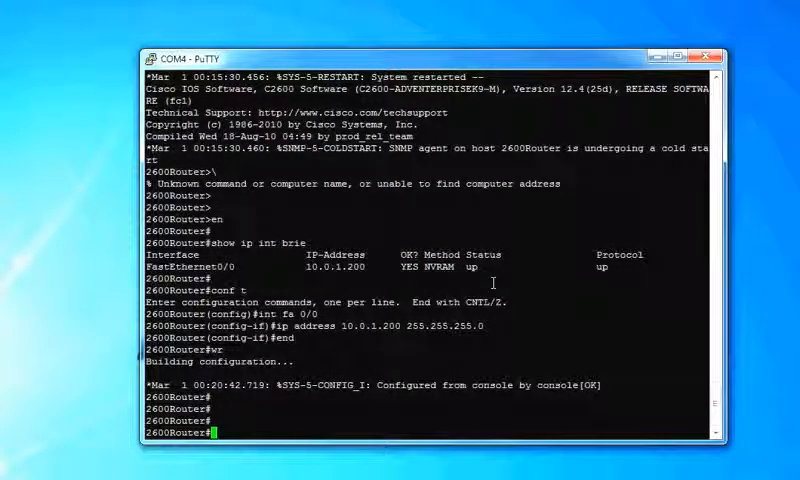
- Copy c2600-adventerprisek9-mz.124-25d.bin from TFTP host 10.0.1.26 to flash, confirming overwrite
text(copy)
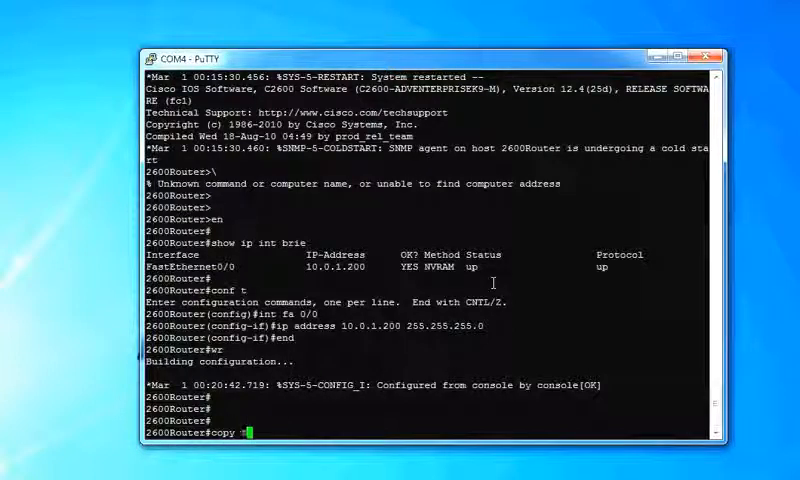
text(tftp:)
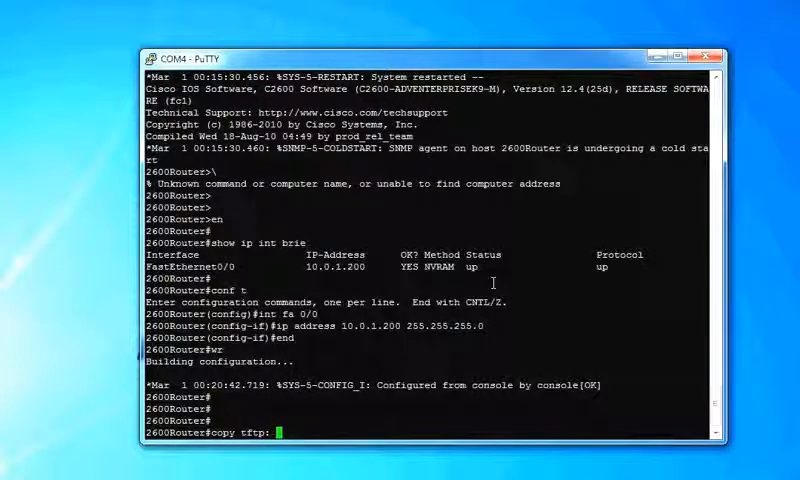
text(flash:)
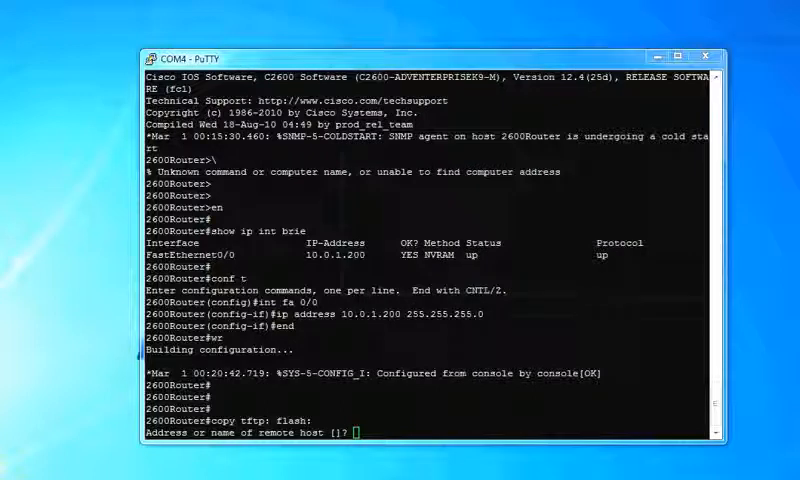
text(1)
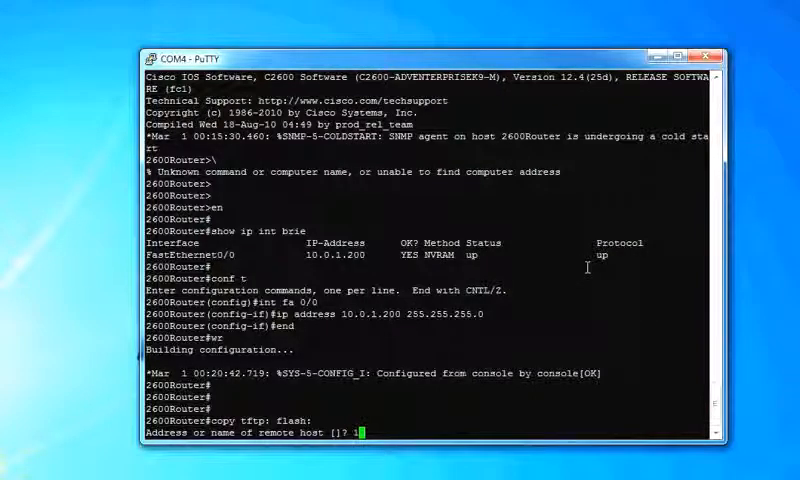
text(10.0.1.26)
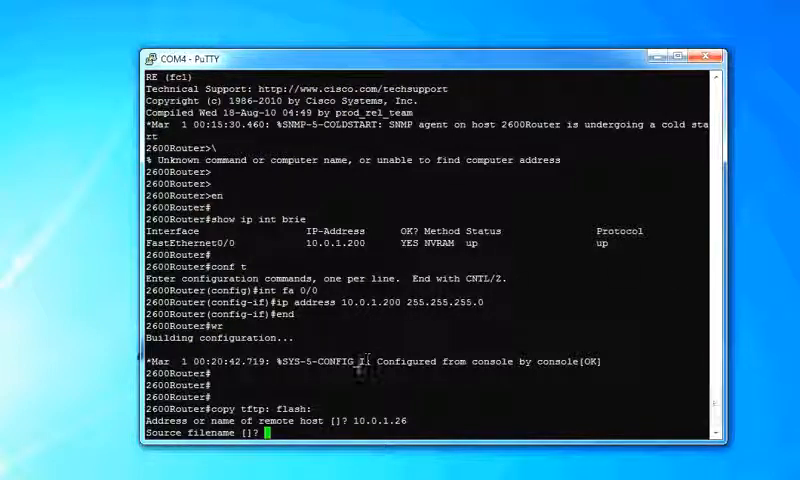
text(c2600-adventerprisek9-mz.124-25d.bin)
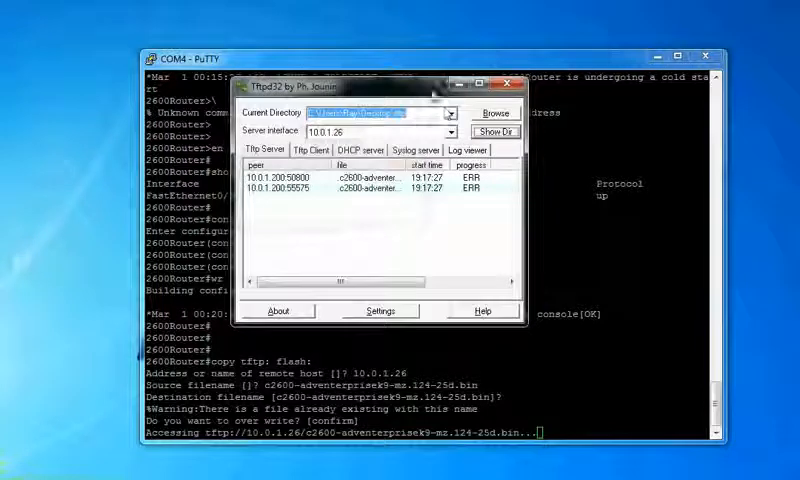
key(Return)
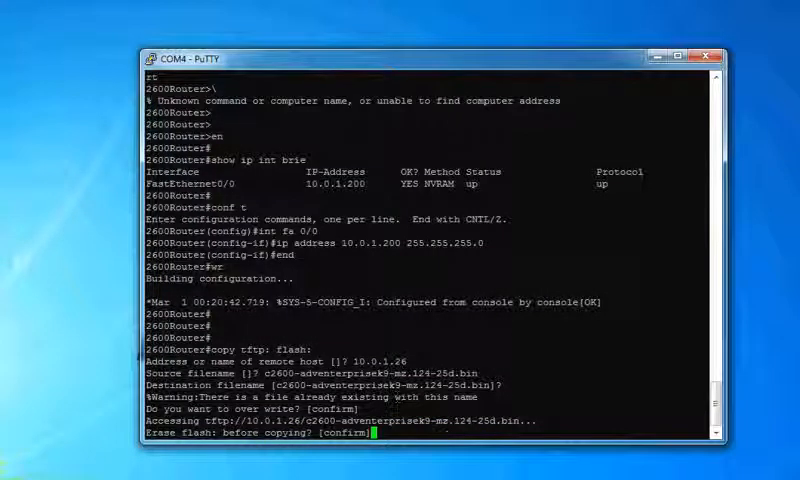
mouse_move(450, 422)
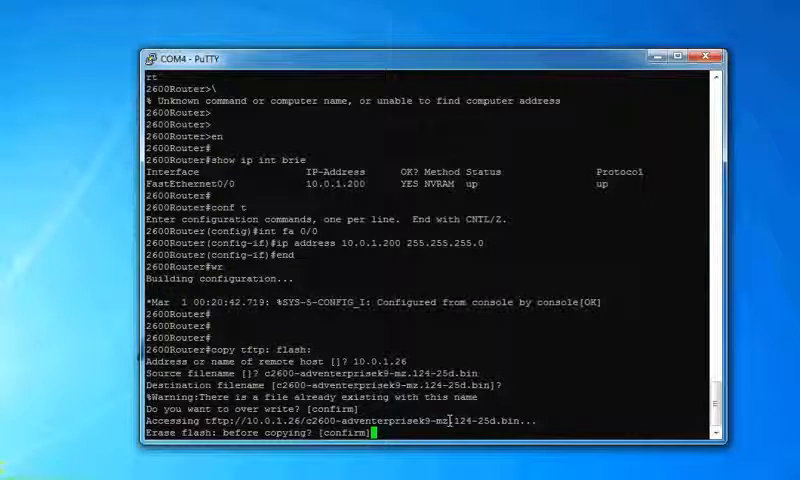
- Confirm erasing flash so the c2600 image download starts
key(enter)
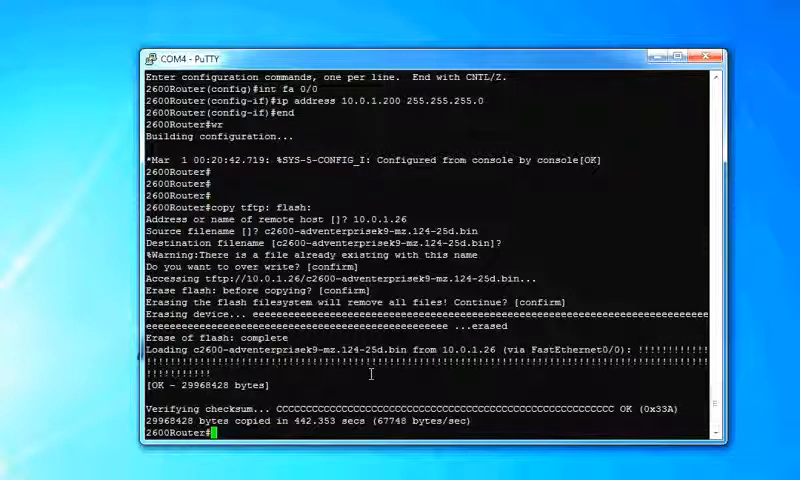
- Enter 'reload' at the 2600Router# prompt once the checksum verifies OK
text(reload)
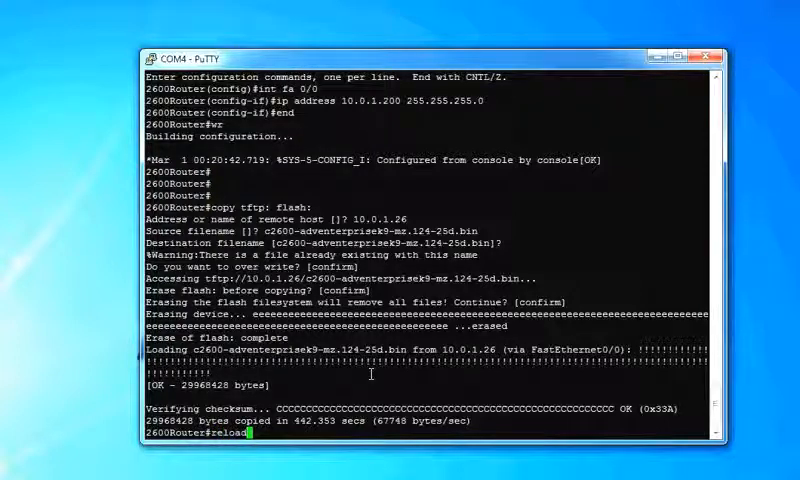